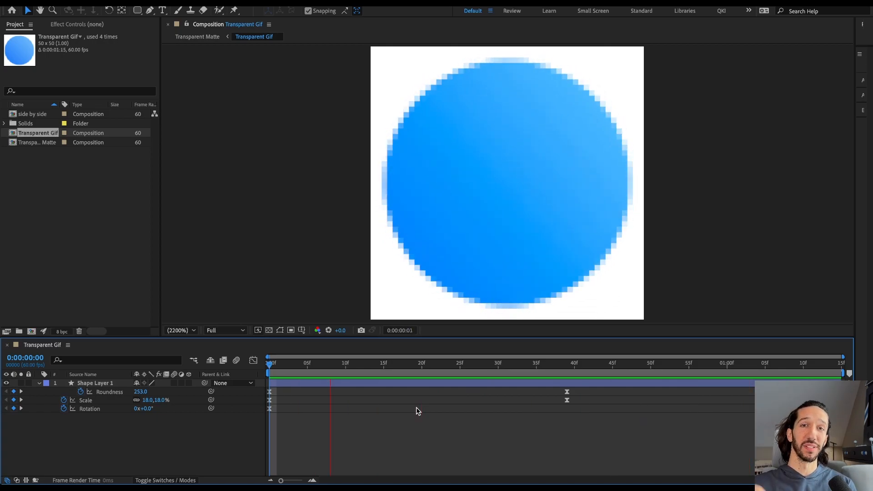
- Bring up Chrome showing the AEJuice free plugins page with the Export GIF download
click(665, 358)
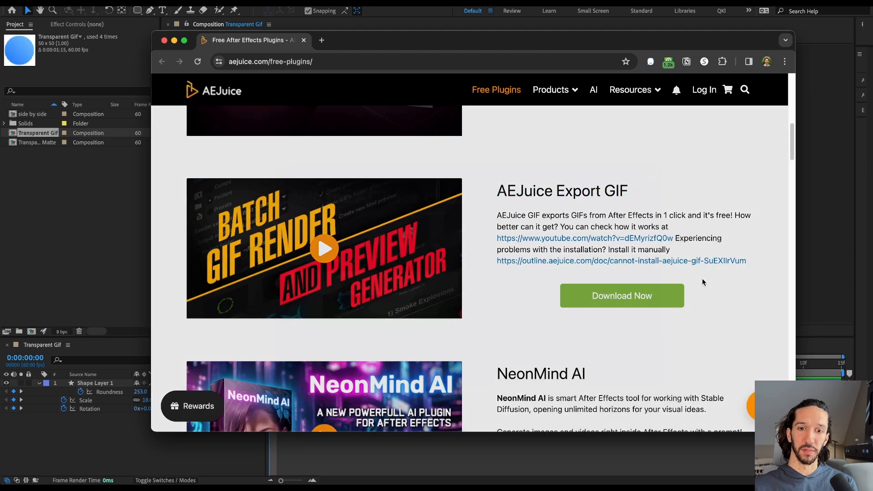
- Highlight the 'AEJuice Export GIF' plugin heading on the page
drag(496, 191, 703, 217)
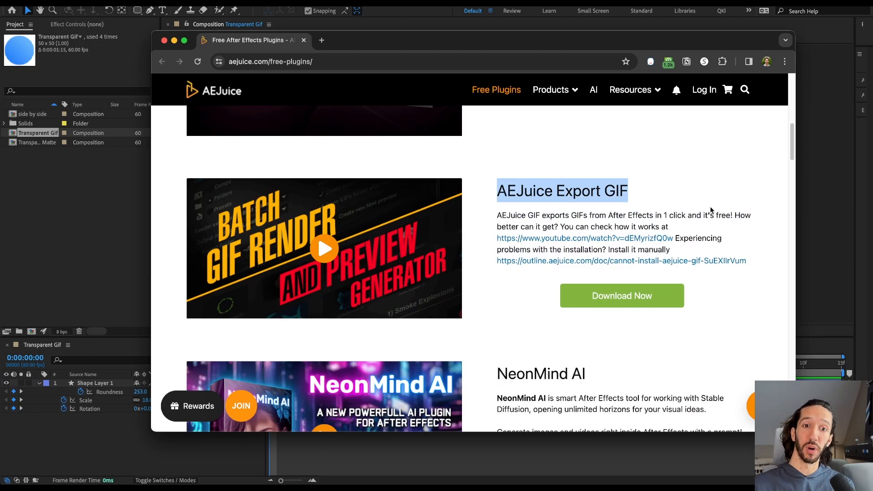
mouse_move(707, 208)
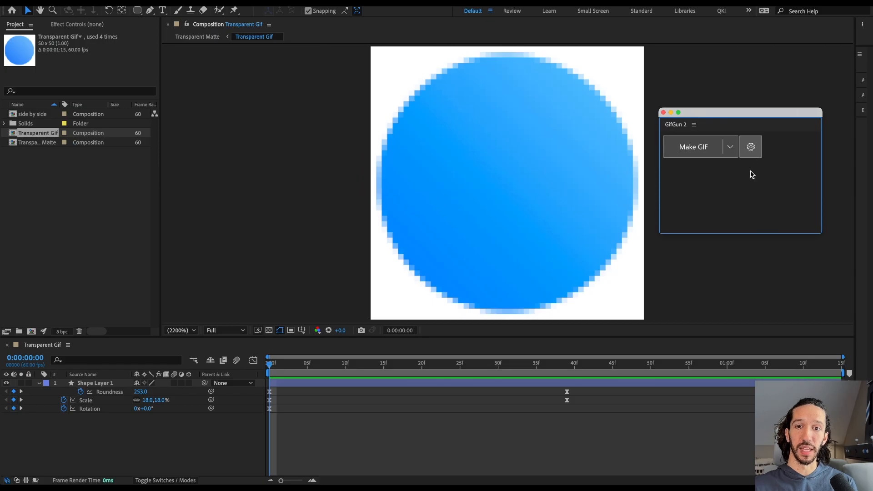
- Set GifGun render preset to High Quality with Alpha, Compress None, and make the GIF
click(750, 147)
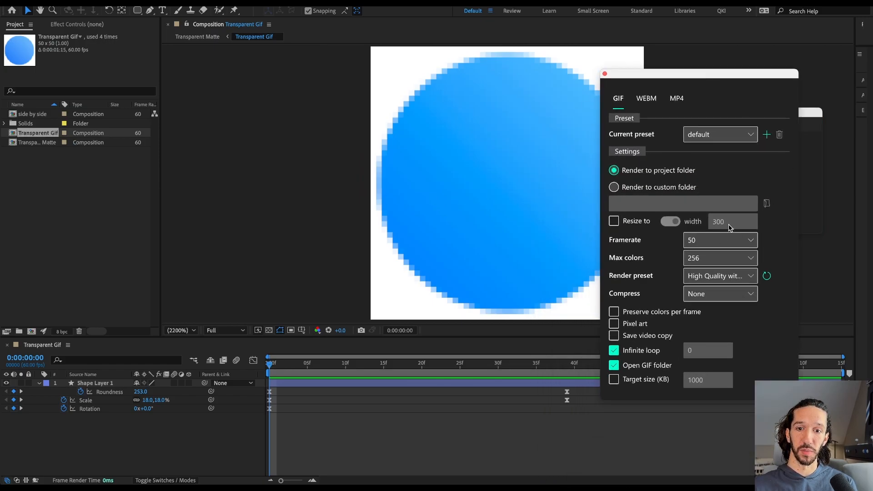
click(720, 276)
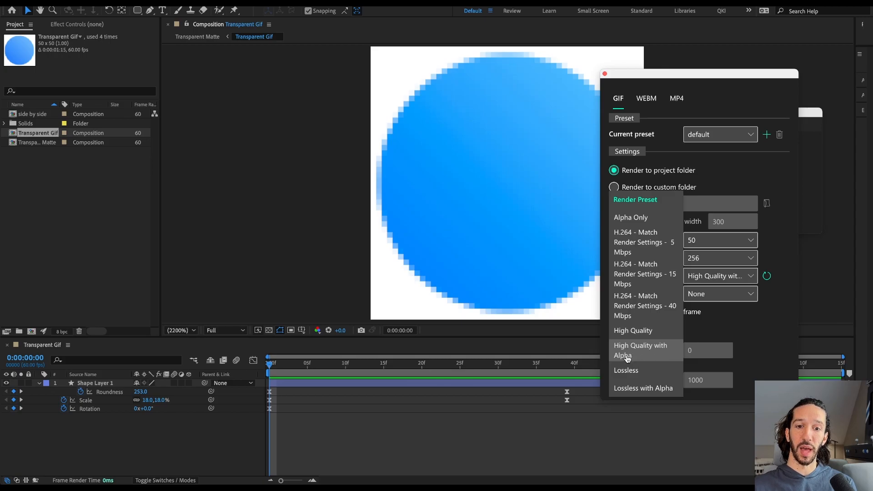
click(640, 350)
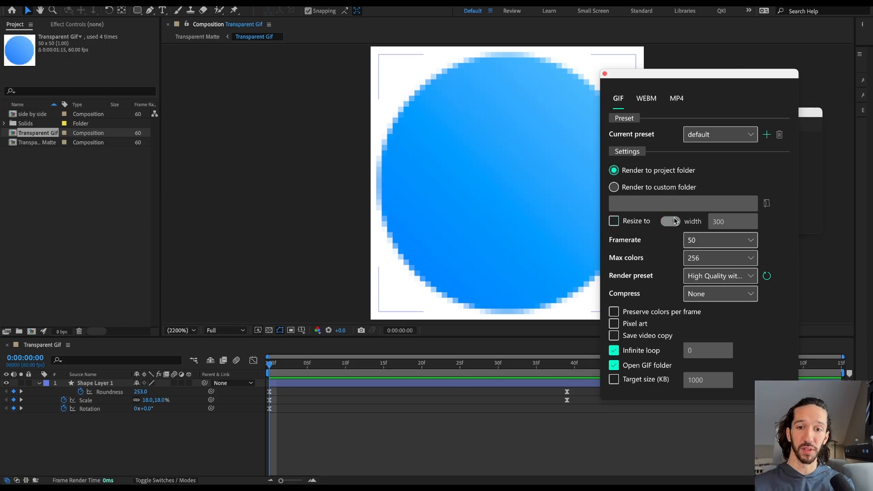
click(720, 276)
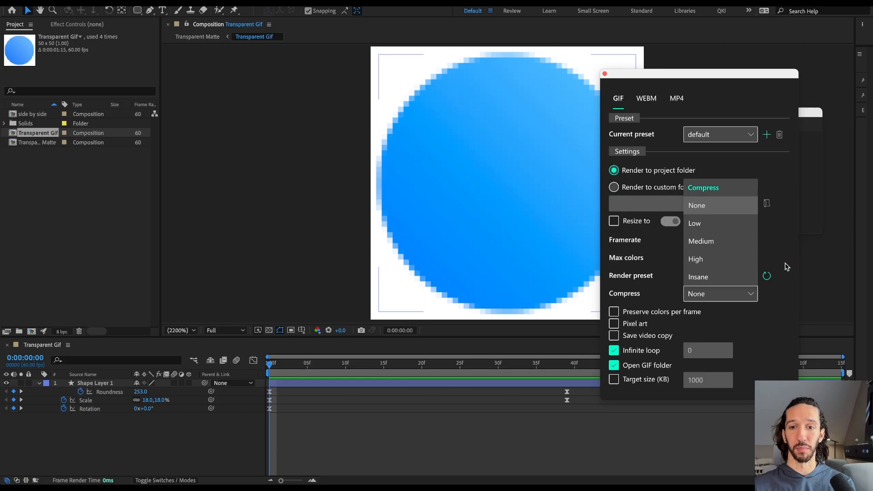
click(697, 205)
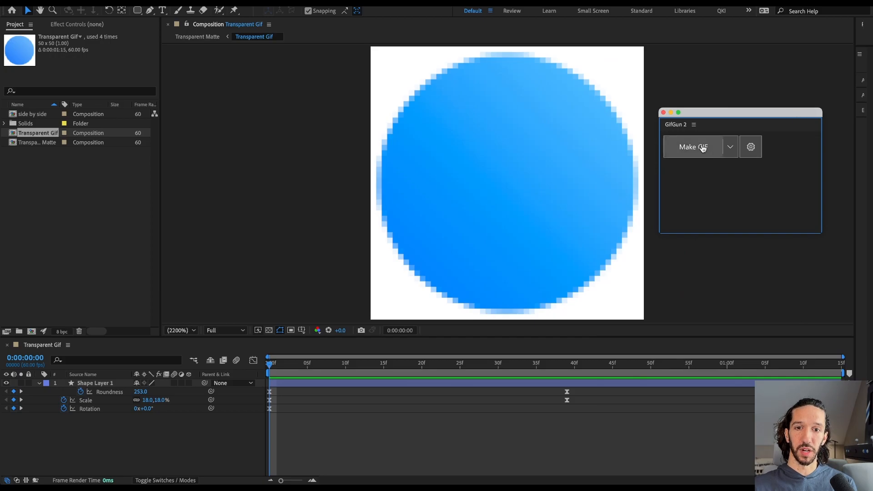
click(693, 147)
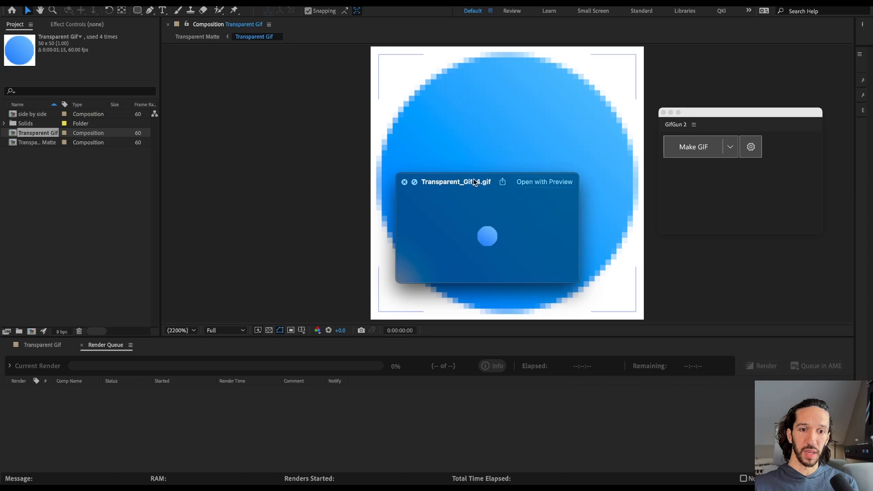
- View the rendered GIF in Chrome and edit the page background colour in DevTools
click(405, 182)
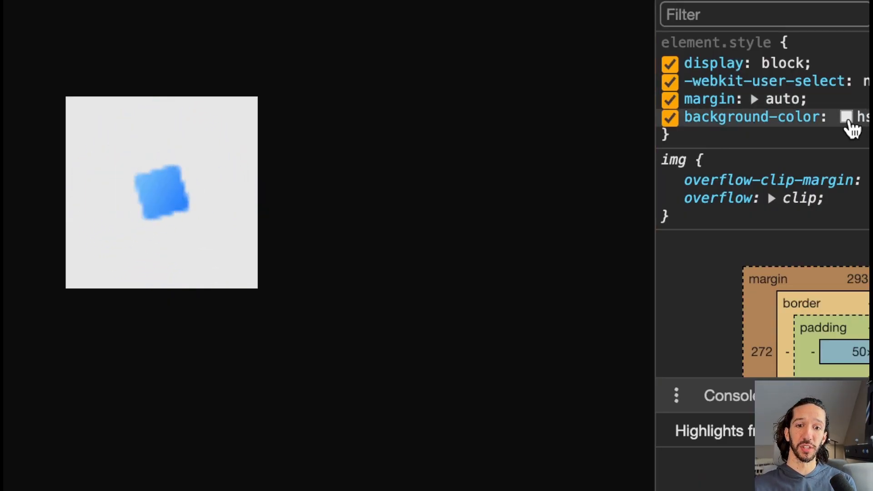
click(846, 117)
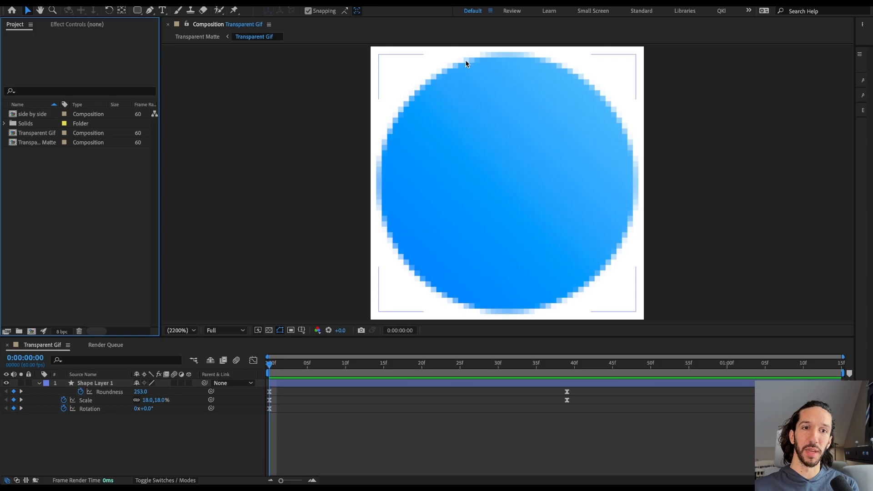
mouse_move(609, 102)
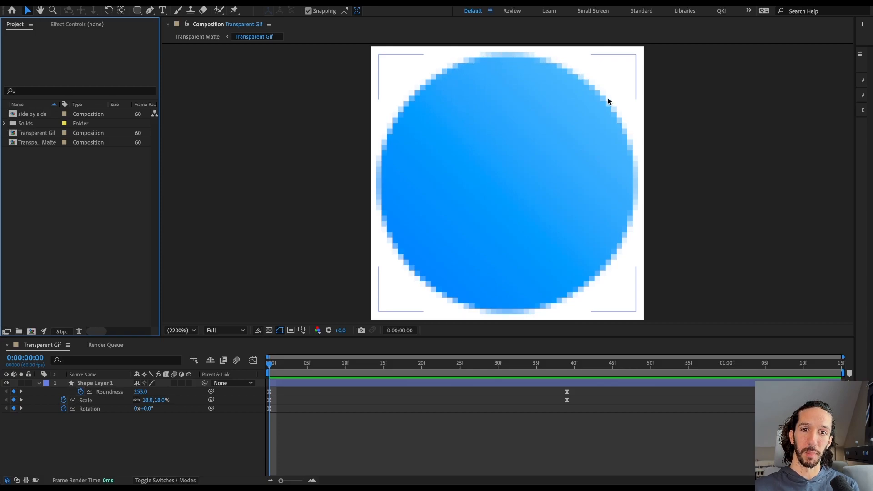
mouse_move(371, 179)
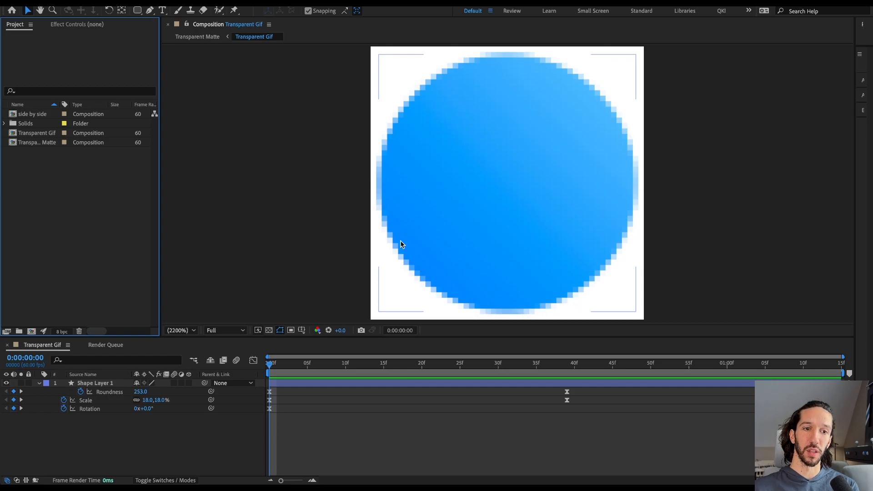
- Open the Transparent Matte comp and trim it to the work area
double_click(37, 142)
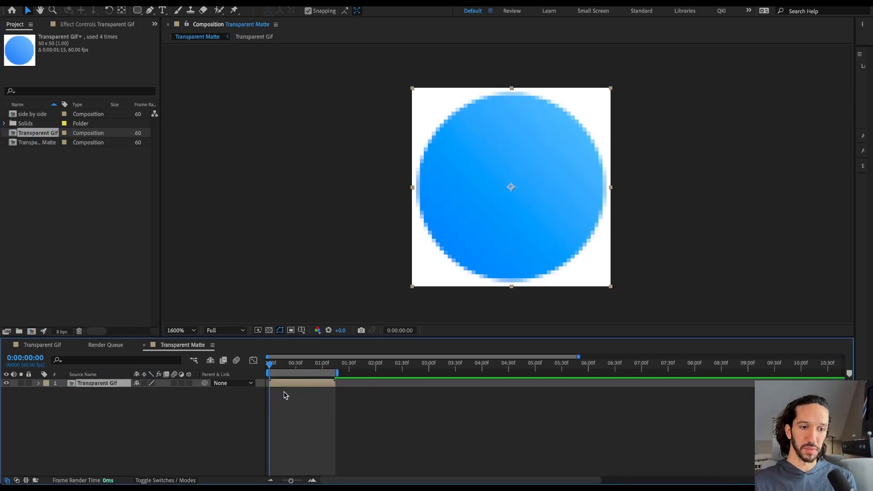
right_click(301, 384)
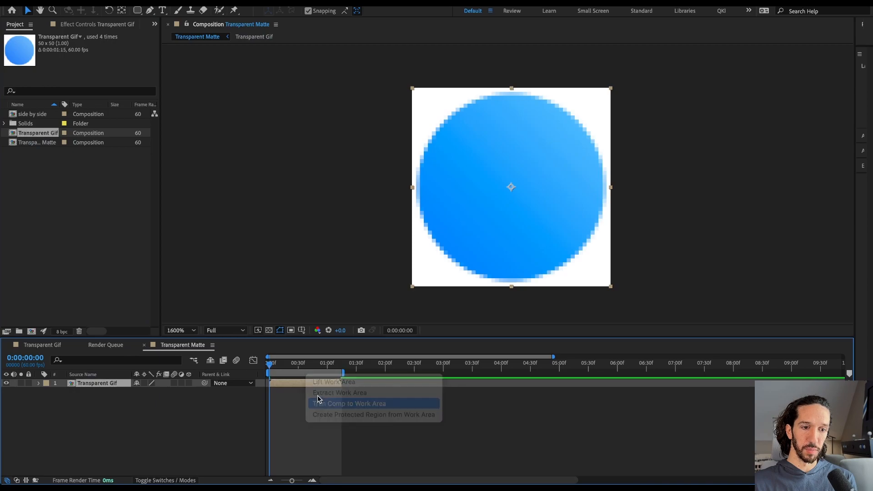
click(352, 403)
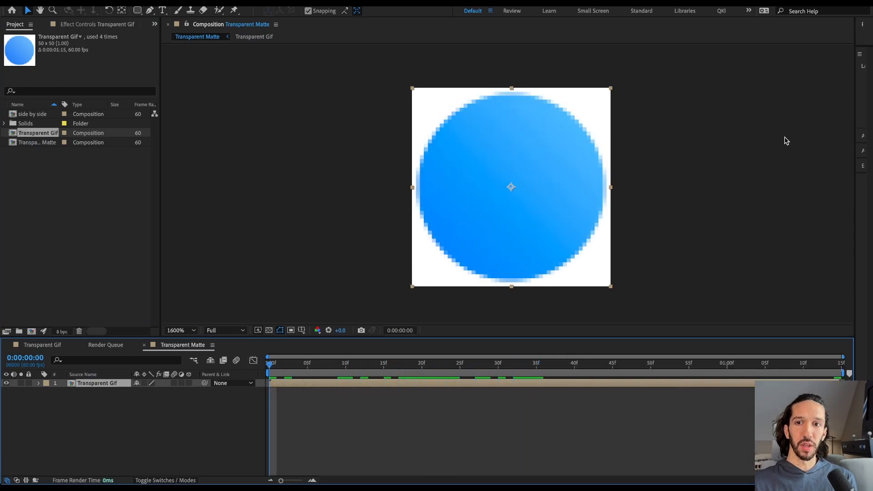
mouse_move(854, 157)
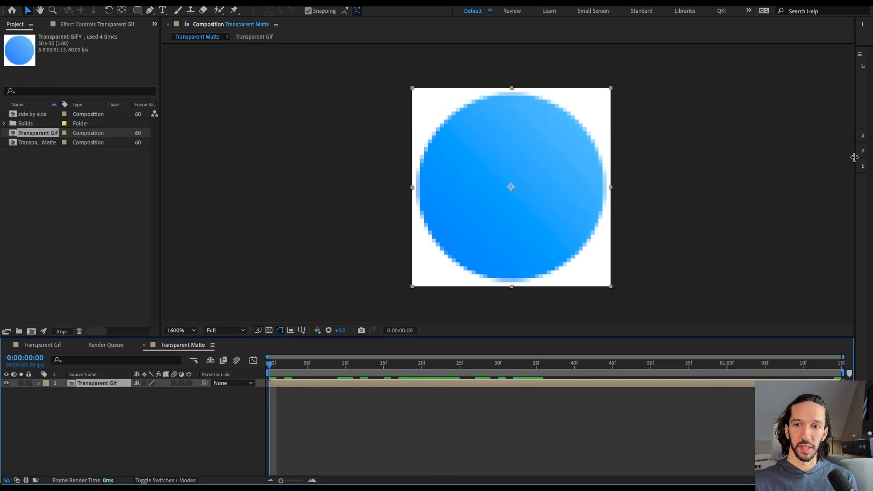
text(solid)
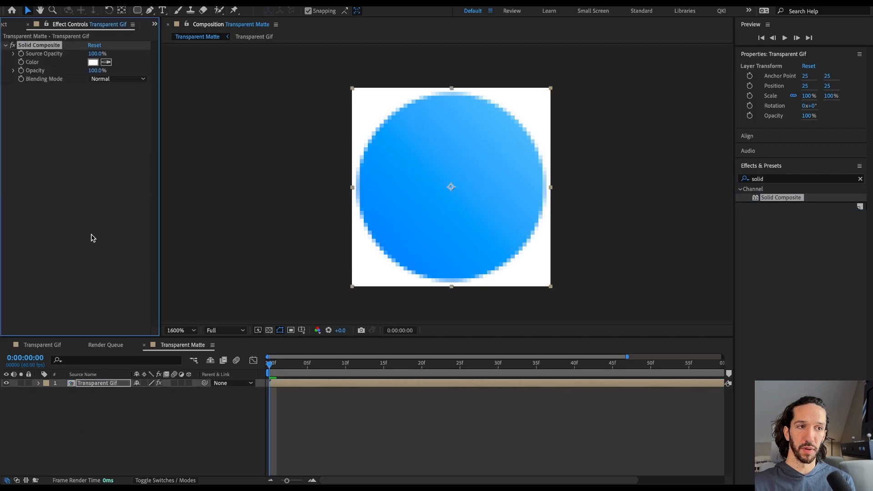
- Set the Solid Composite colour to black
click(92, 61)
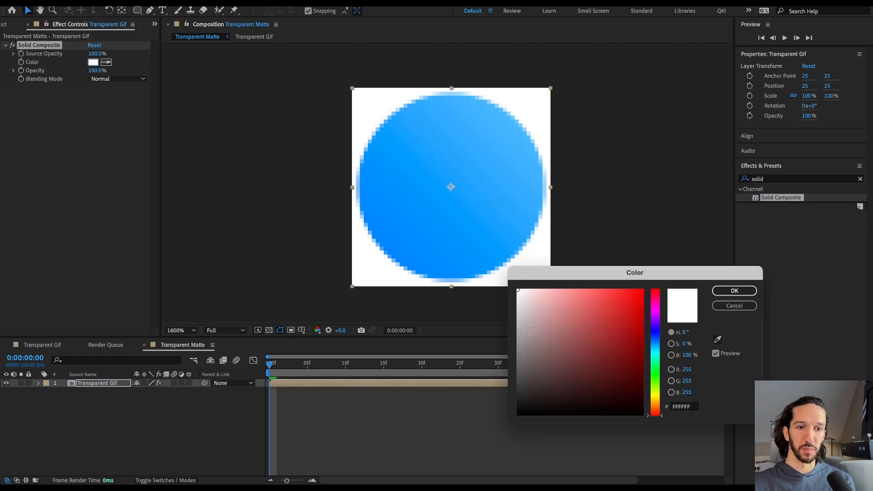
click(518, 413)
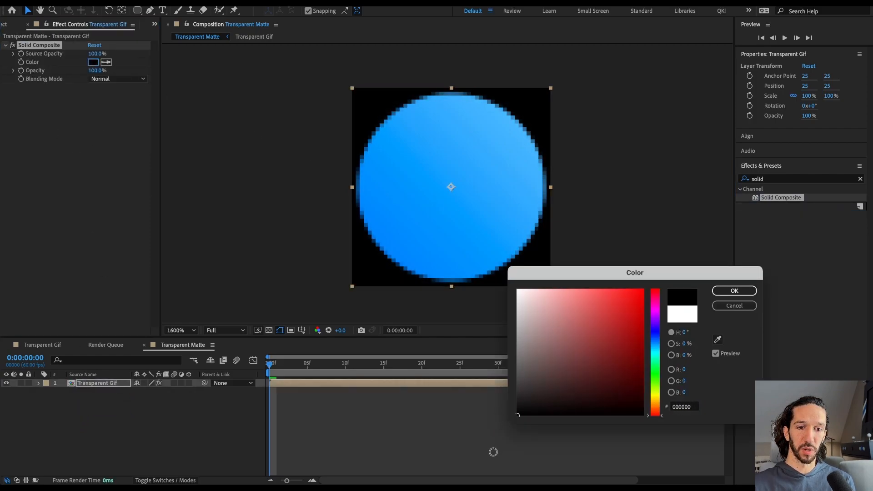
click(734, 291)
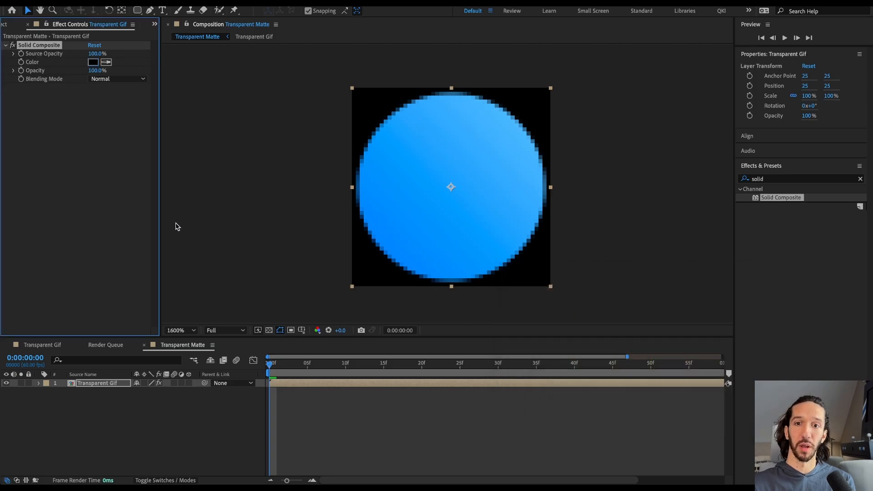
- Search effects for 'set' and apply Set Matte to the circle layer
click(861, 178)
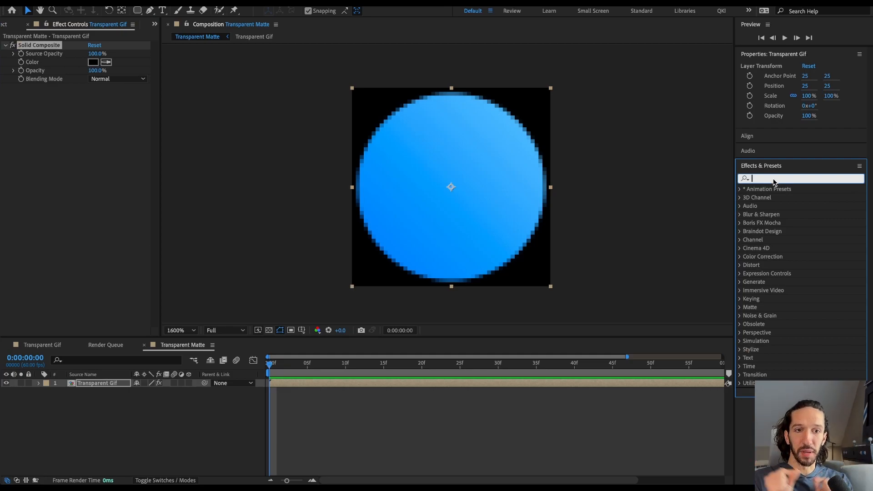
text(set)
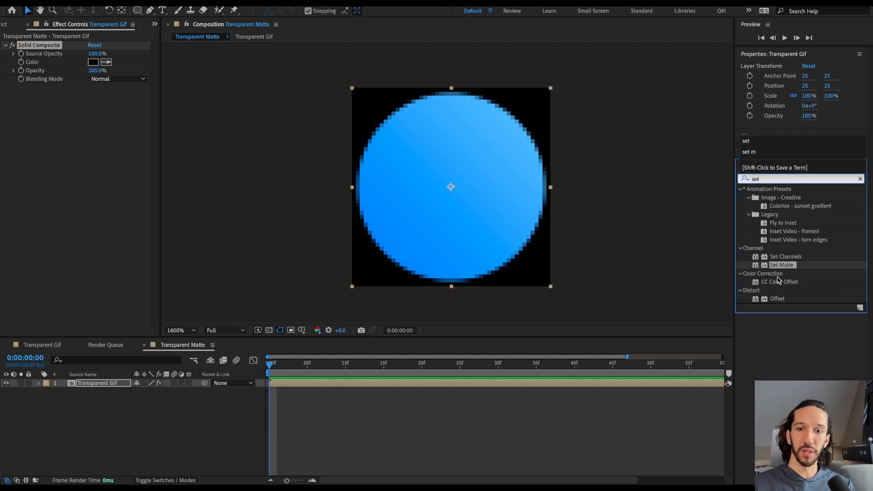
double_click(782, 264)
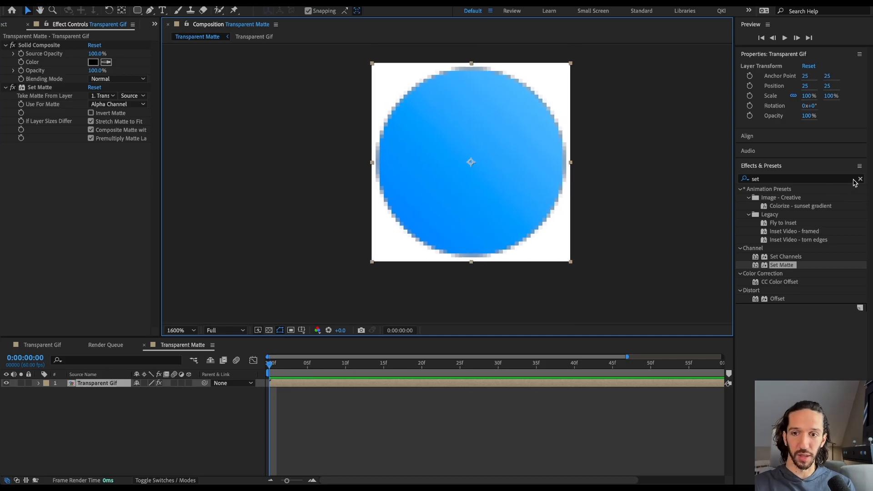
- Search effects for 'level', apply Levels, and open its Channel dropdown
click(860, 179)
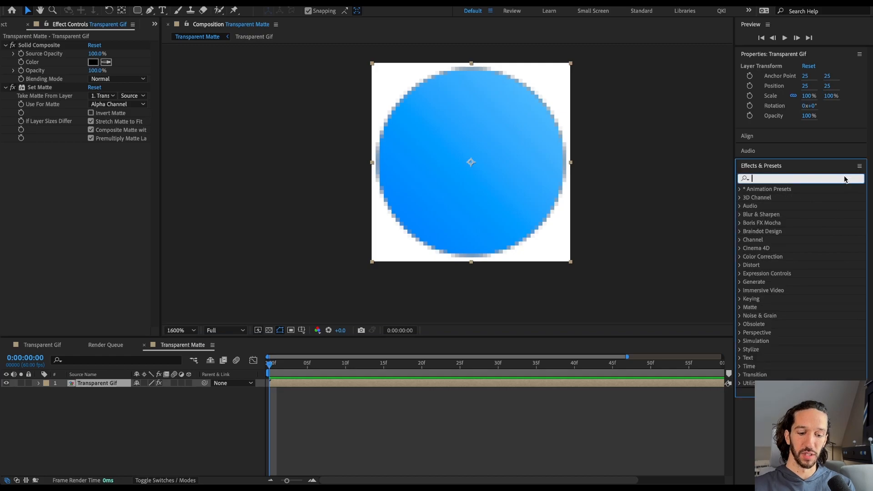
text(level)
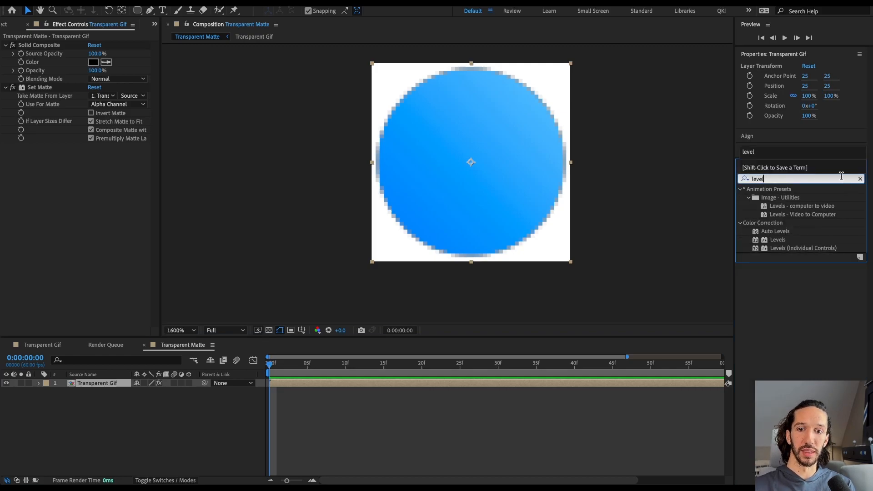
double_click(777, 240)
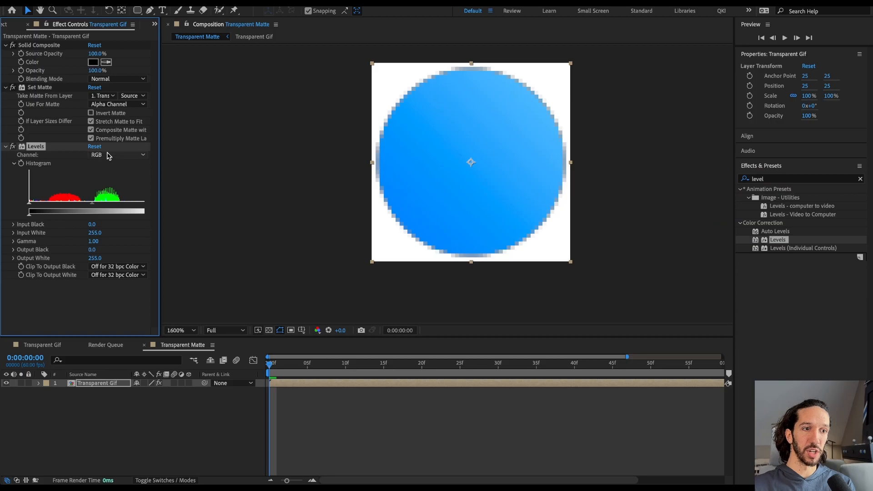
click(117, 155)
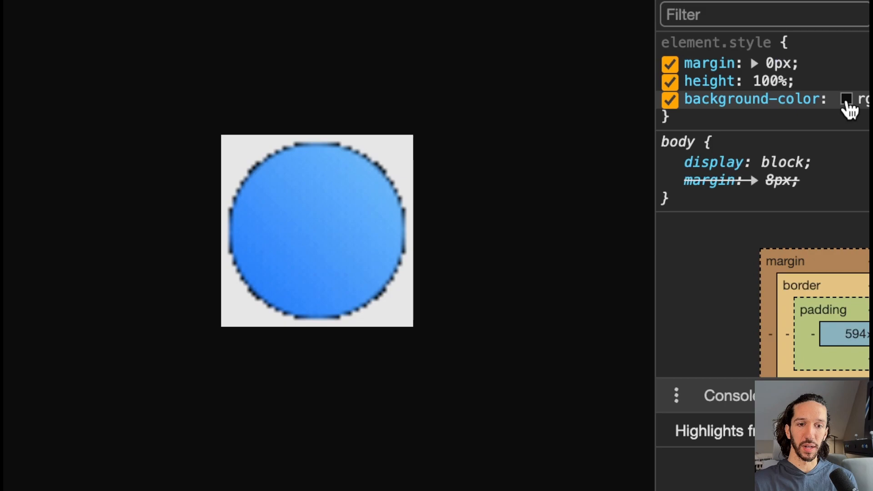
- Edit the img background-color swatch in DevTools for the re-exported GIF
click(847, 99)
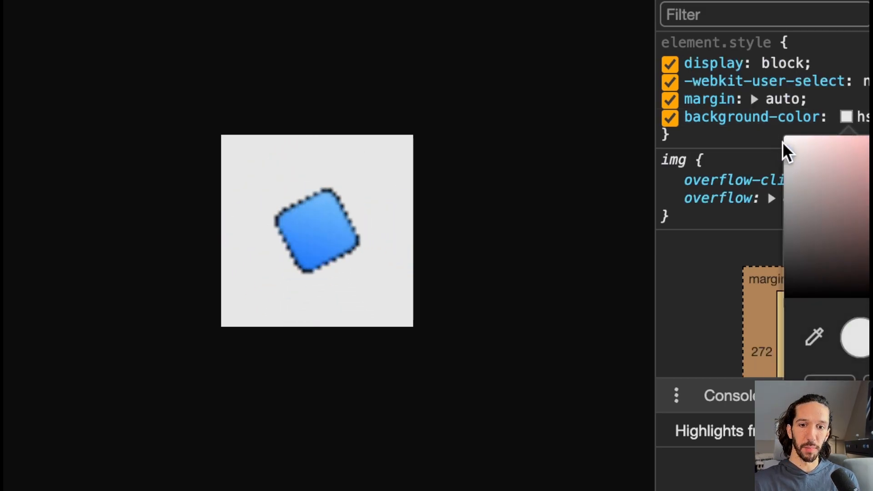